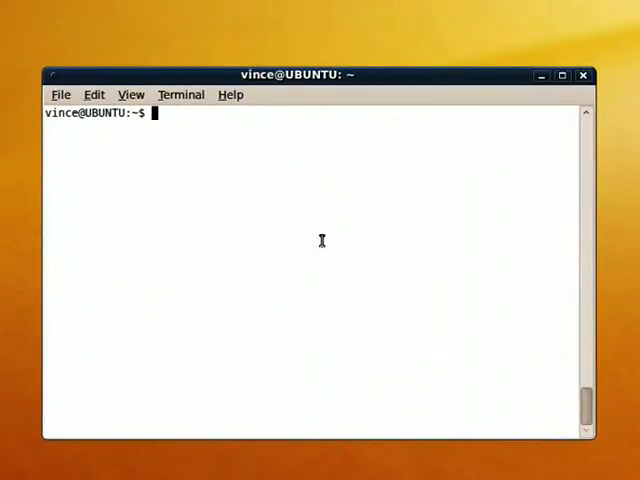
# Run sudo nano /etc/network/interfaces to edit the interfaces file as root.
pyautogui.write('sudo')
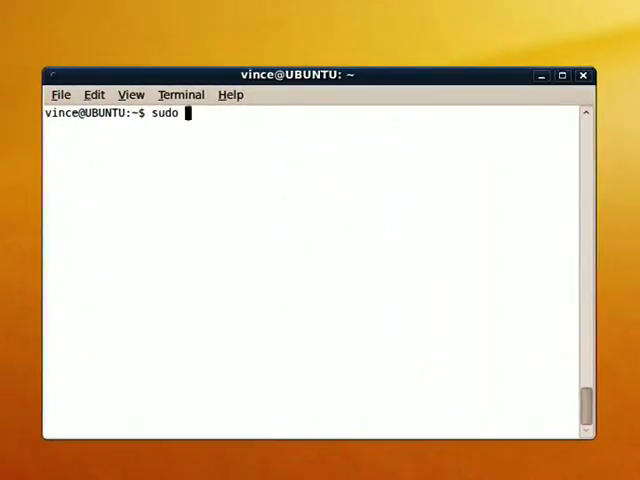
pyautogui.write('nano /etc/n')
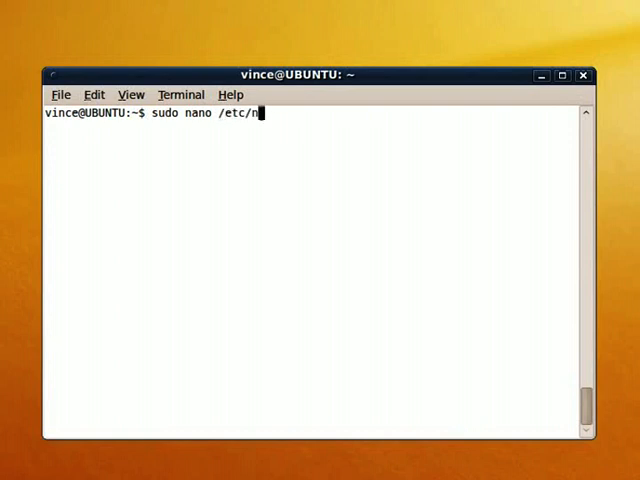
pyautogui.write('etwork/i')
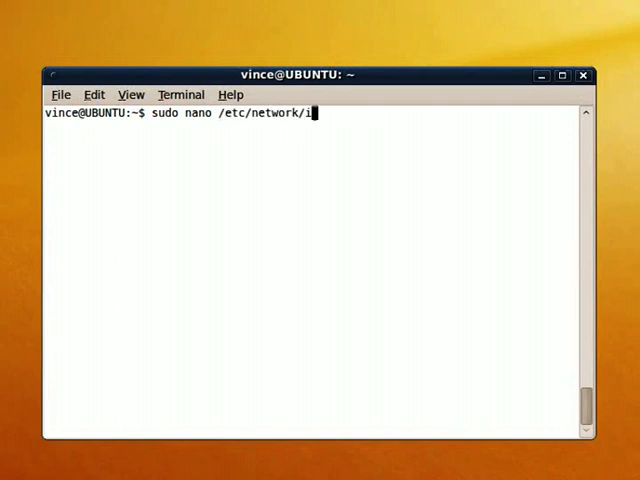
pyautogui.press('Return')
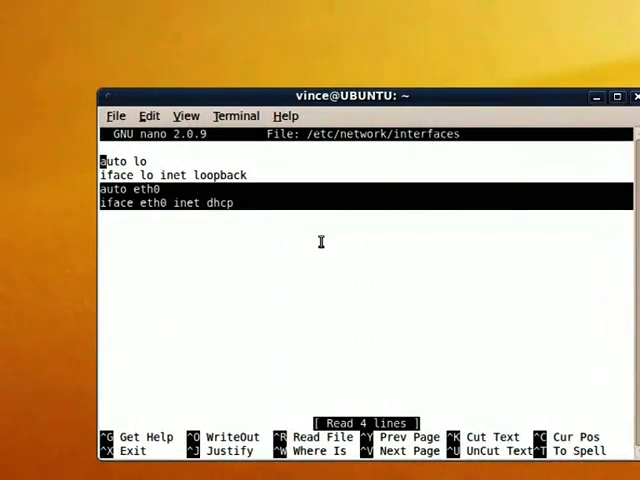
# Exit nano and enter sudo /etc/init.d/networking to run the networking script.
pyautogui.press('ctrl+x')
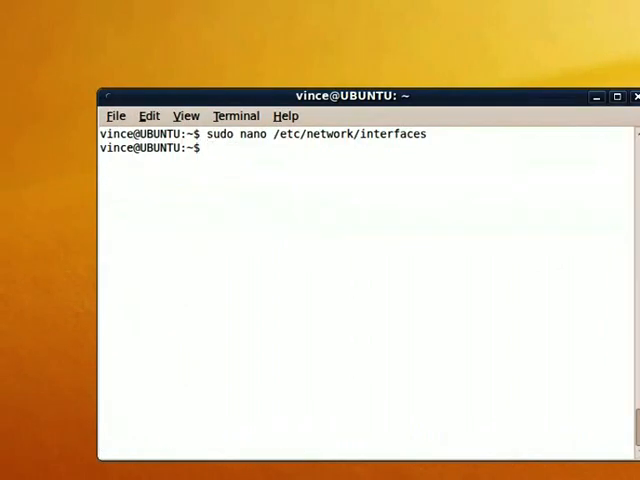
pyautogui.write('sudo')
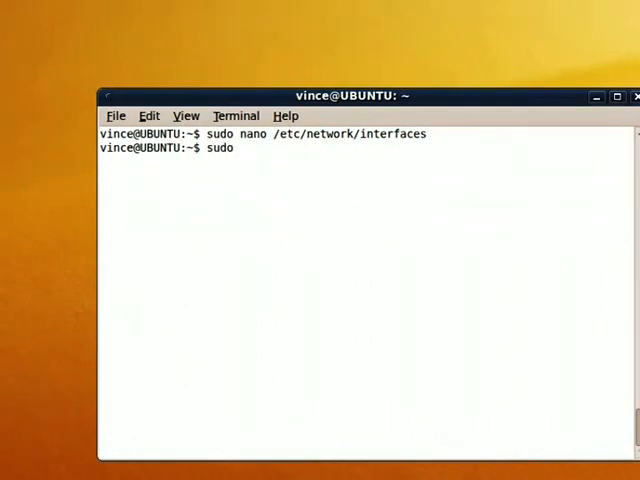
pyautogui.write('/etc/init')
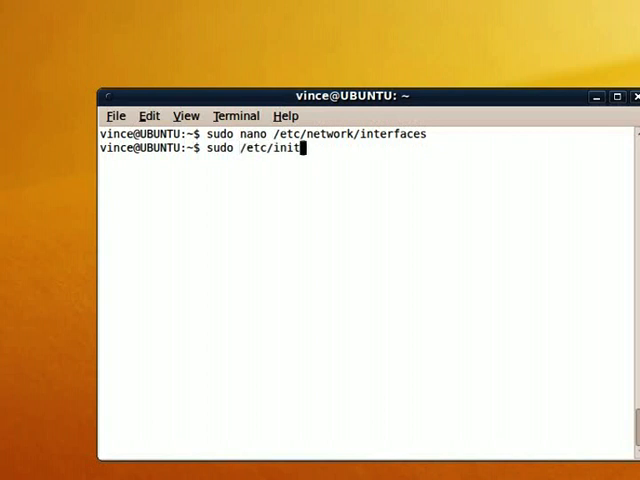
pyautogui.write('.d/networking')
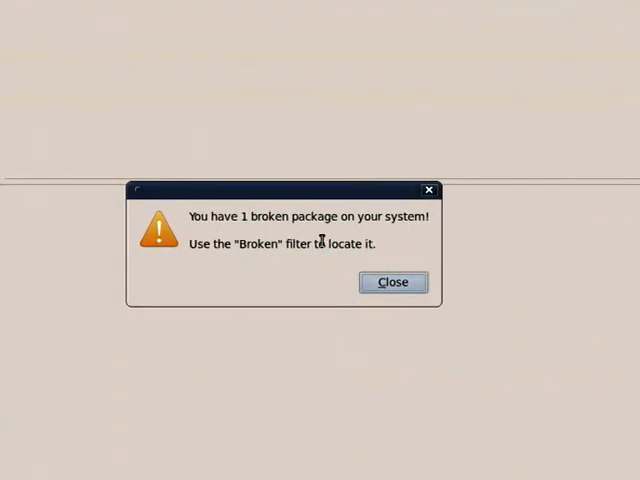
# Dismiss Synaptic's warning about one broken package.
pyautogui.click(392, 282)
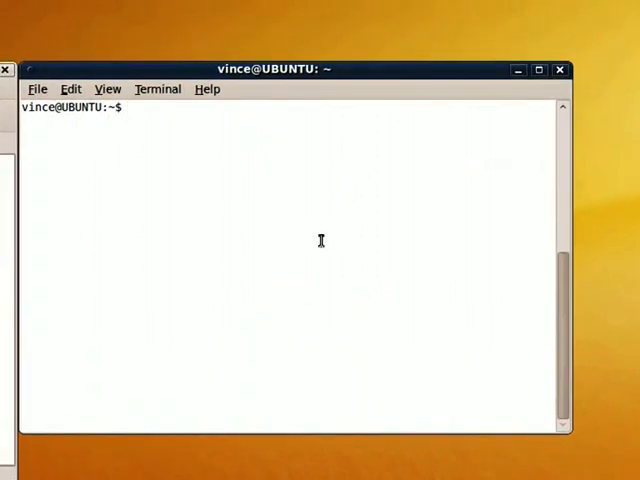
# Run gksudo gedit /var/lib/dpkg/status to edit the dpkg status file as root.
pyautogui.write('gksudo')
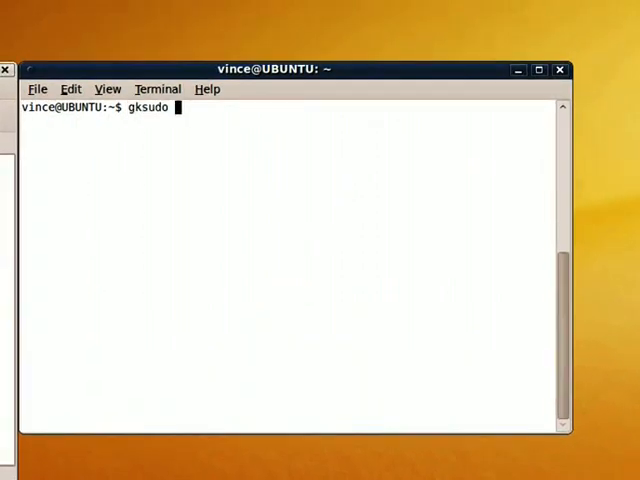
pyautogui.write('gedit /var/')
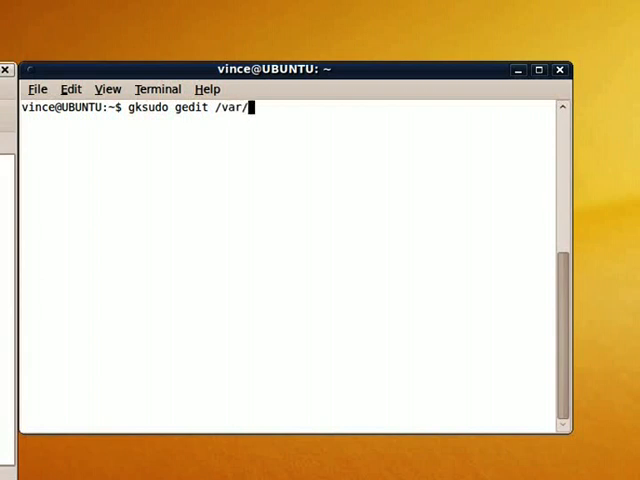
pyautogui.write('lib/dp')
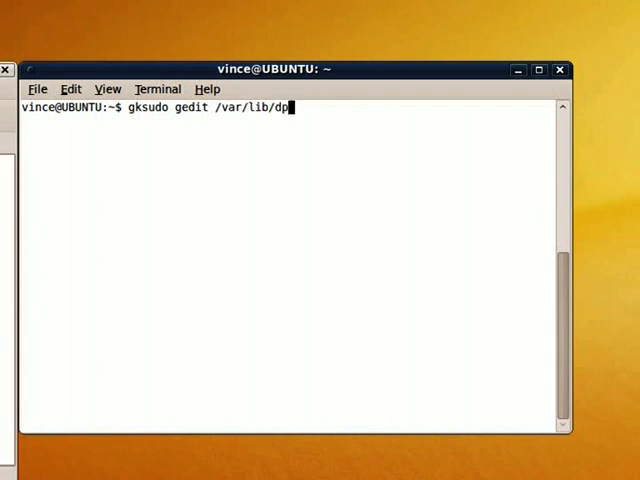
pyautogui.write('kg/status')
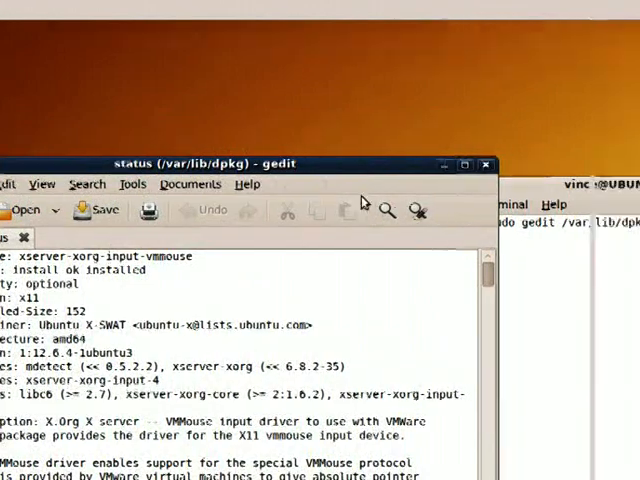
# Search the status file for wine and select its Depends line.
pyautogui.click(388, 210)
pyautogui.write('wine')
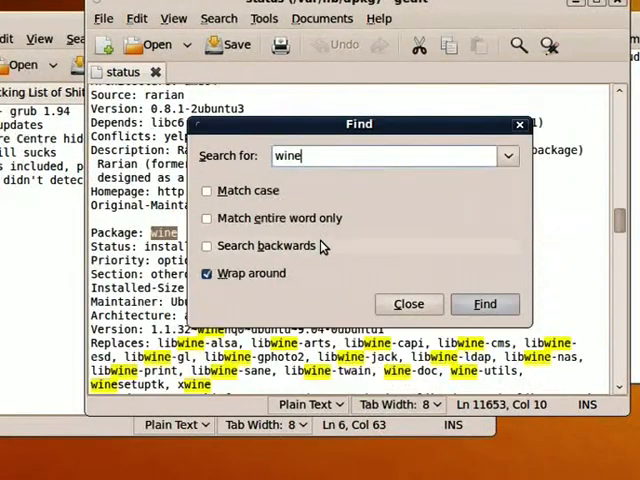
pyautogui.click(408, 304)
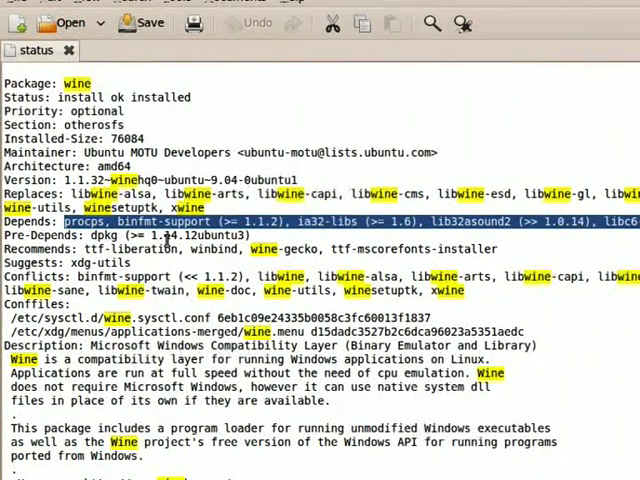
pyautogui.press('Delete')
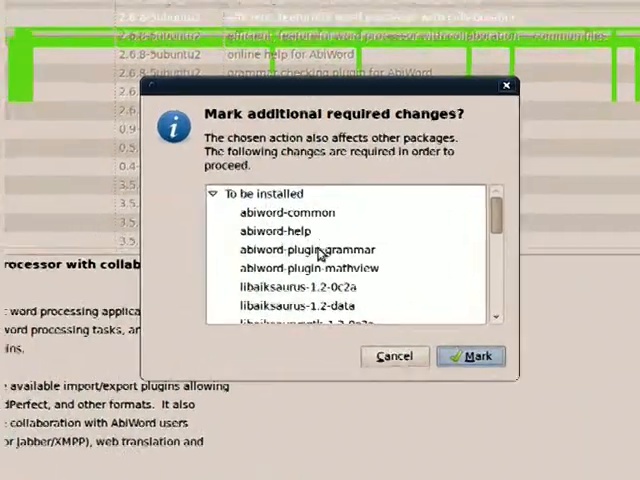
# Accept AbiWord's extra packages and apply the 23-package installation summary.
pyautogui.click(470, 356)
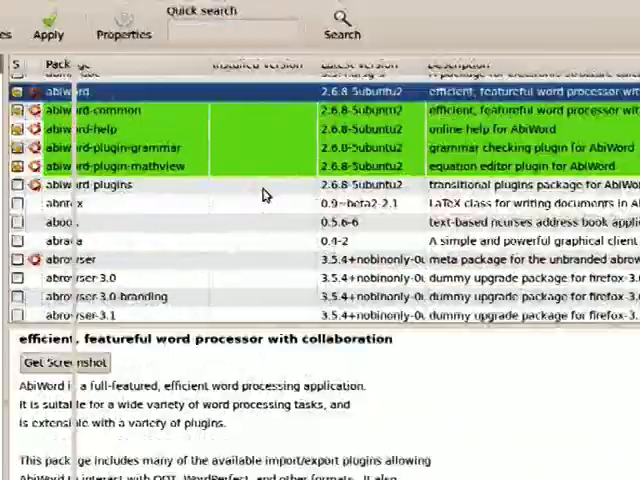
pyautogui.click(48, 24)
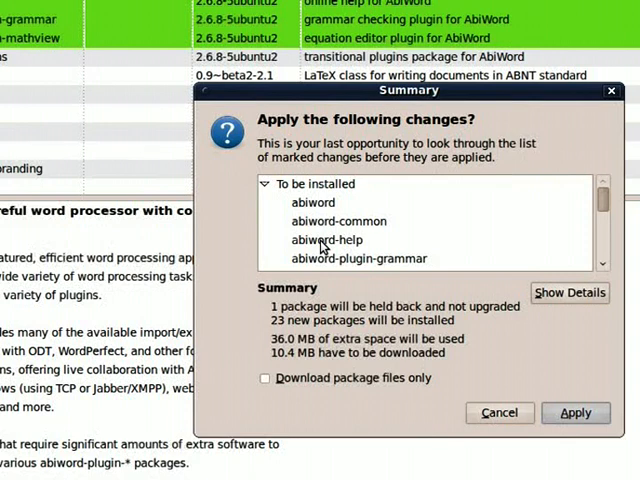
pyautogui.click(576, 412)
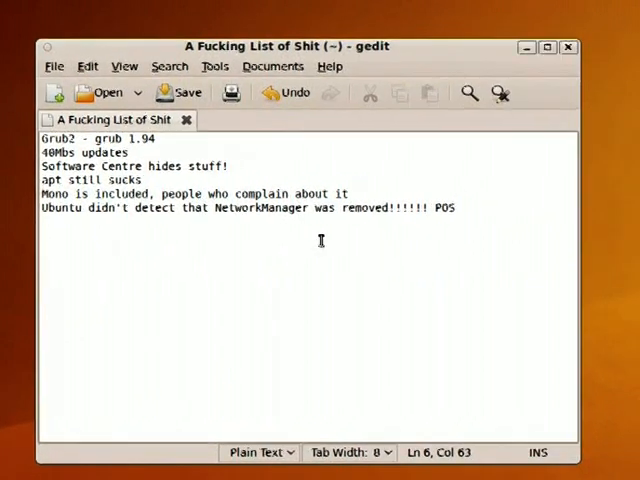
# Add the note line about an overrated way of ignoring broken dependencies.
pyautogui.write('Overly complica')
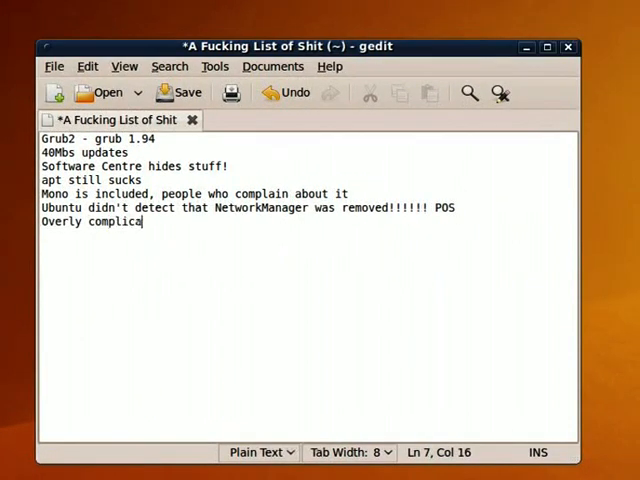
pyautogui.write('ted way of')
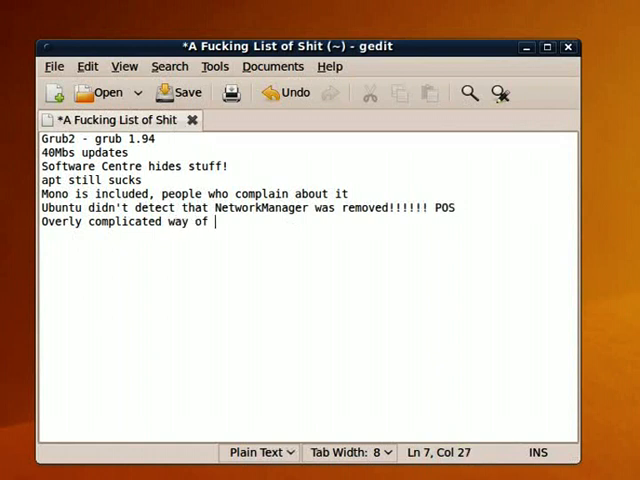
pyautogui.write('ignoring')
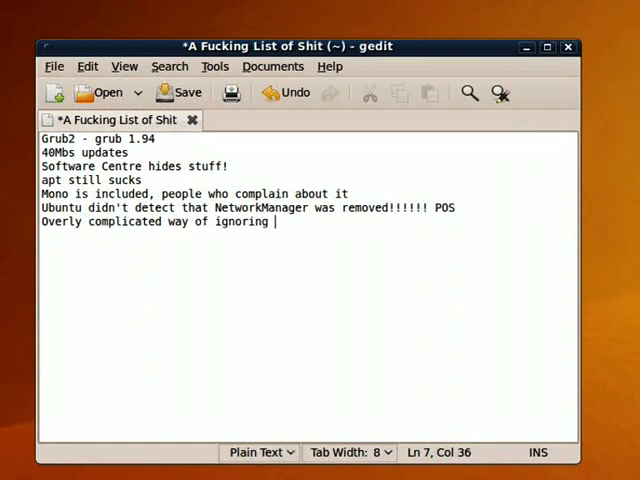
pyautogui.write('broken dependencies.')
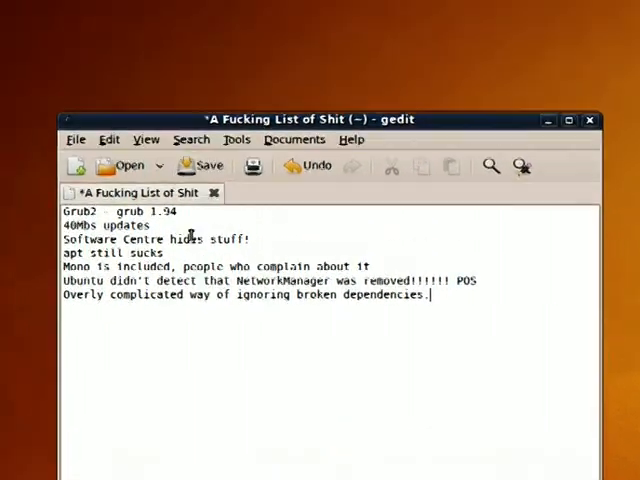
# Correct the Grub2 version on the first line to 1.97 - Beta4.
pyautogui.write('87')
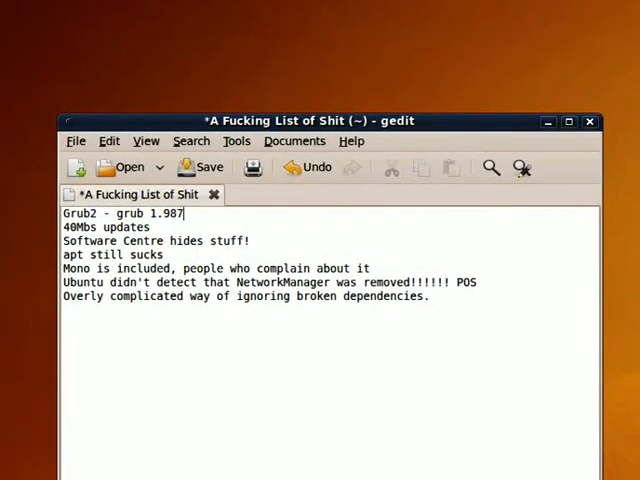
pyautogui.press('BackSpace')
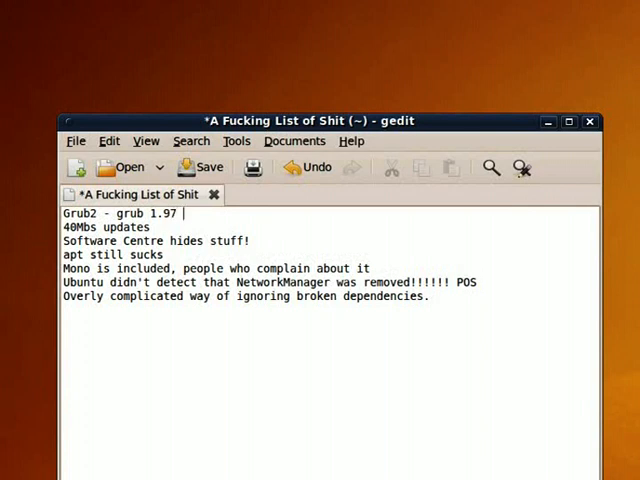
pyautogui.write('- Beta4')
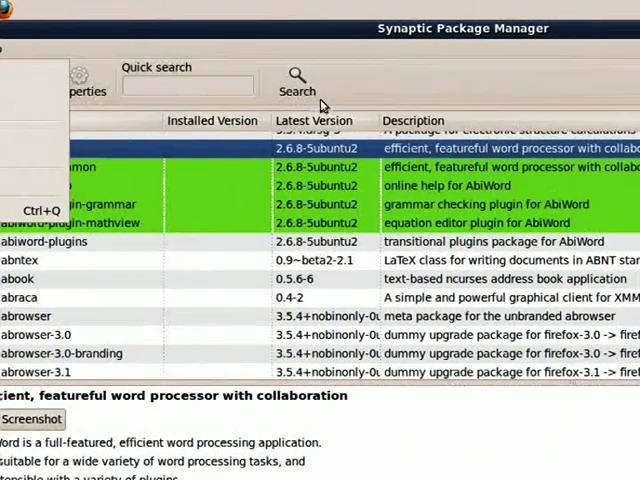
# Unmark abiword for installation and bring up actions for abiword-common.
pyautogui.rightClick(50, 148)
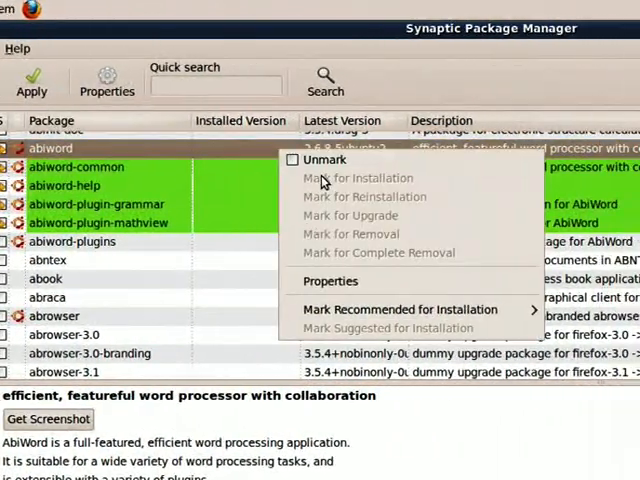
pyautogui.click(356, 176)
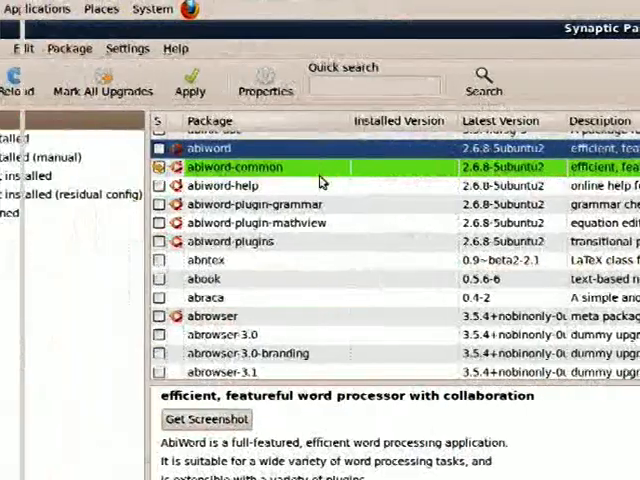
pyautogui.rightClick(236, 168)
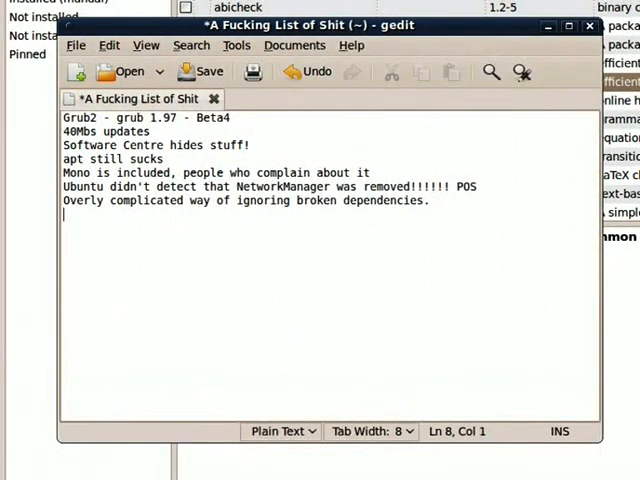
# Add the note "Synaptic doesn't drop all packages when changed mind about selections".
pyautogui.write('Syn')
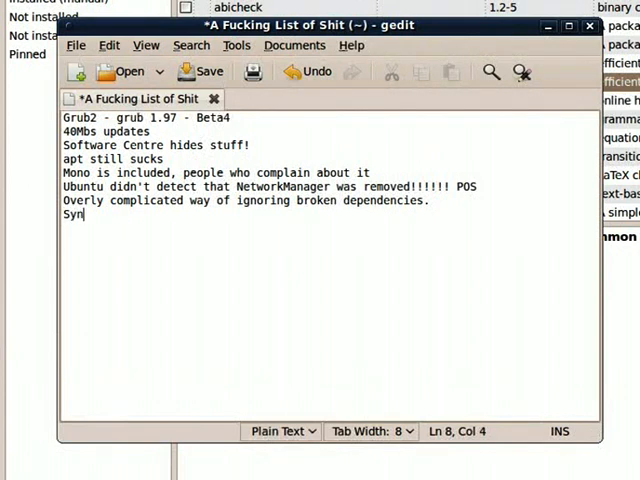
pyautogui.write("aptic doesn't")
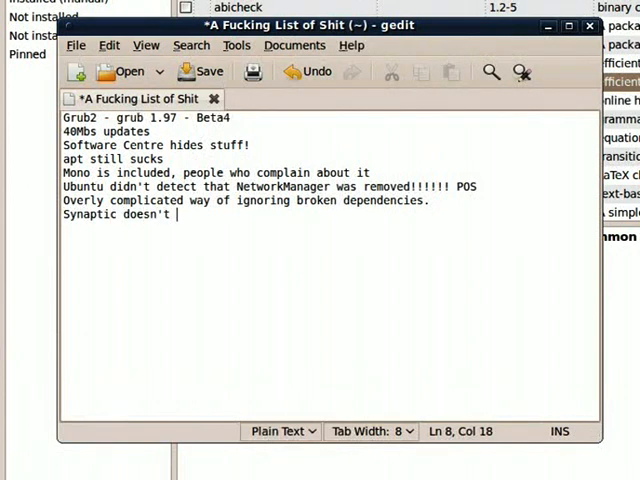
pyautogui.write('drop all packages when changed m')
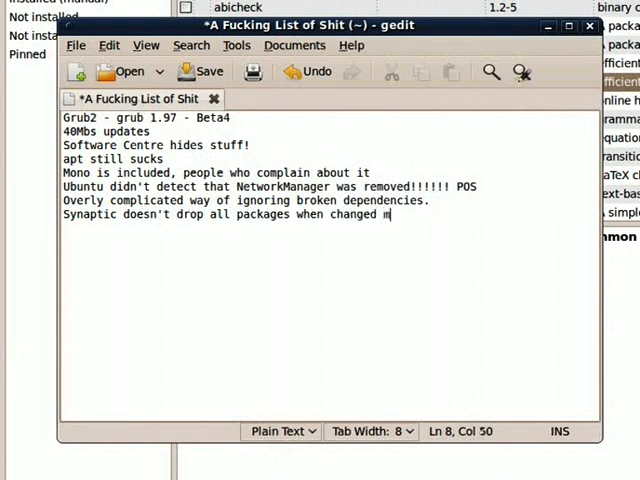
pyautogui.write('ind about selec')
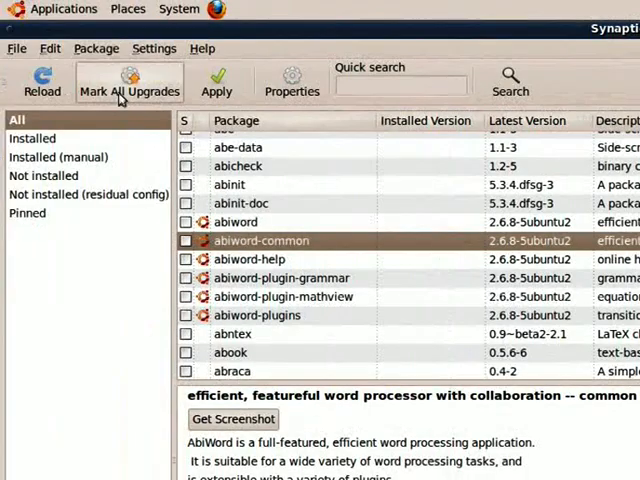
# Sort Synaptic's package list by install status and browse the installed packages.
pyautogui.click(96, 48)
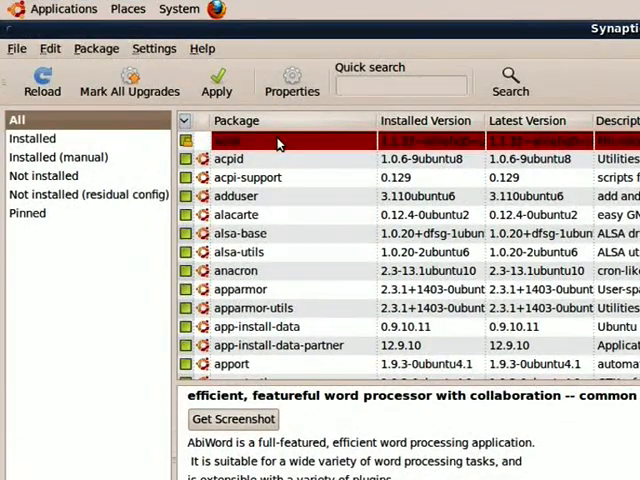
pyautogui.scroll(-3)
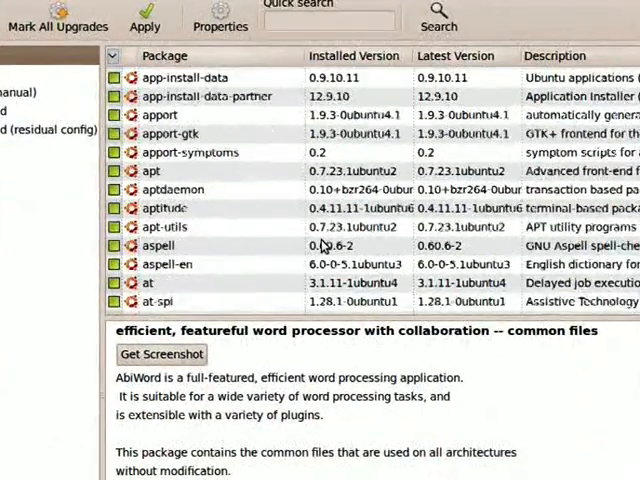
pyautogui.scroll(-3)
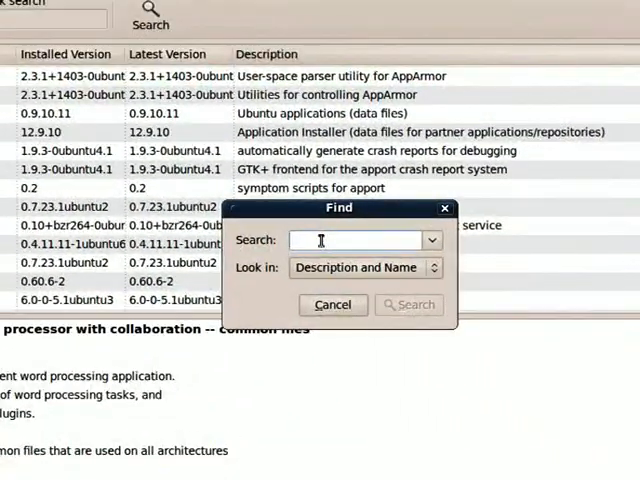
# Search for flash and mark flashplugin-nonfree for installation, listing flashplugin-installer and nspluginwrapper.
pyautogui.click(332, 304)
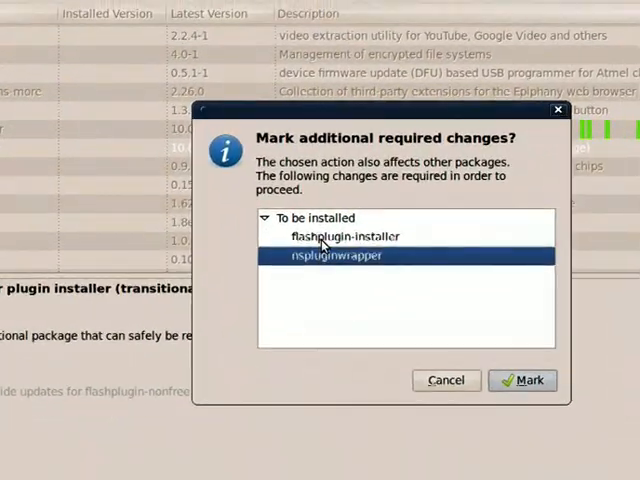
pyautogui.click(334, 236)
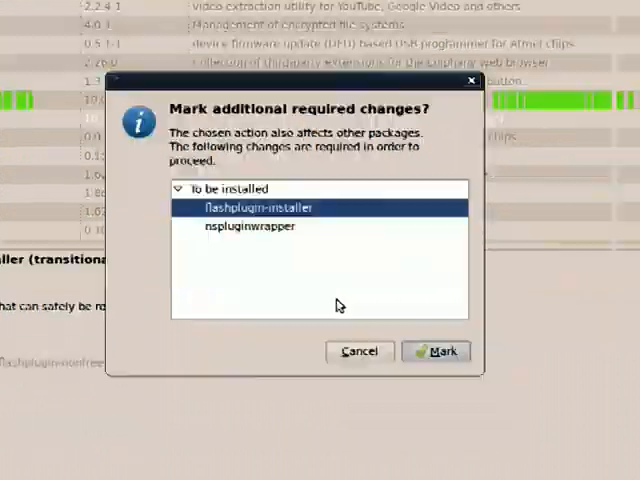
# Reach the Fonts settings of Appearance Preferences from System > Preferences.
pyautogui.click(178, 8)
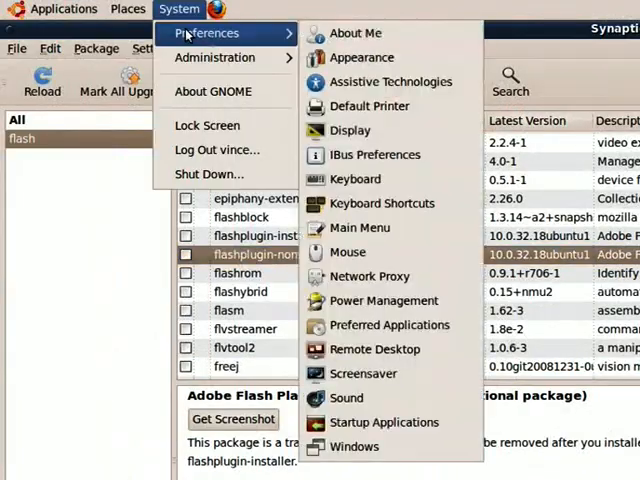
pyautogui.click(362, 56)
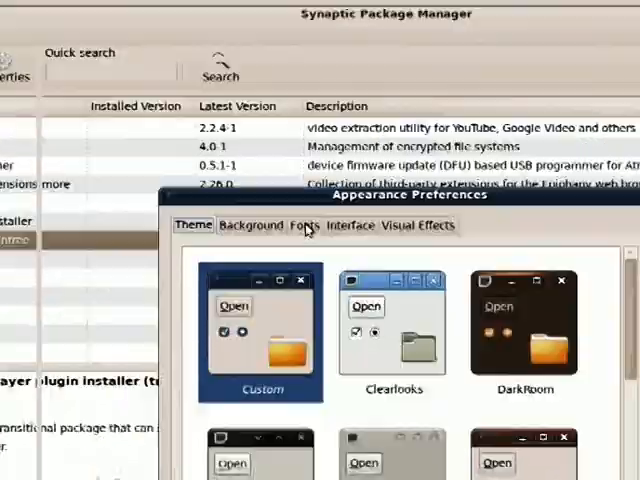
pyautogui.click(304, 226)
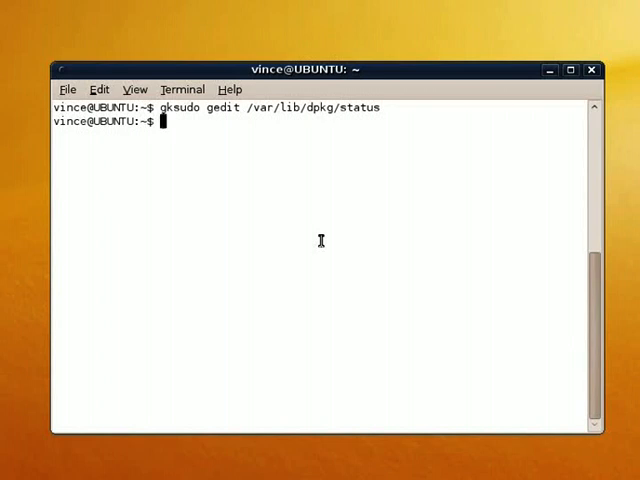
pyautogui.write('sudo')
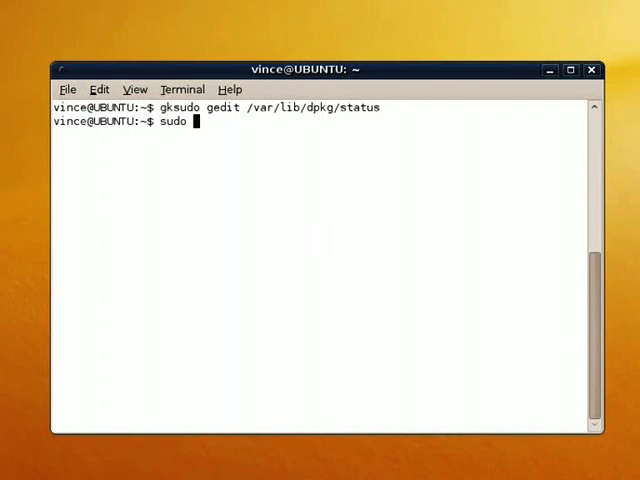
pyautogui.write('nano /etc/')
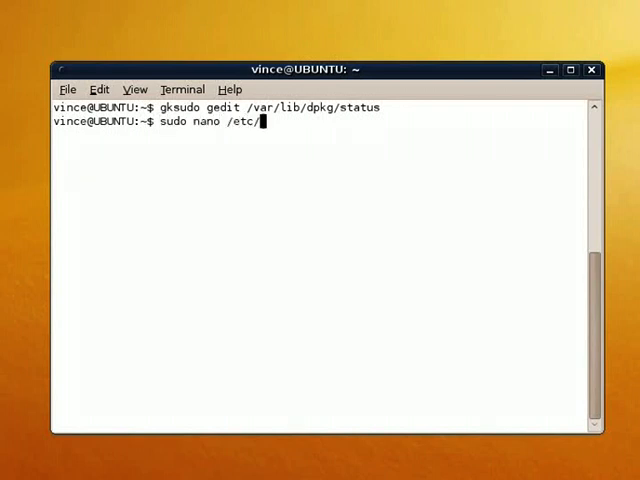
pyautogui.write('nc')
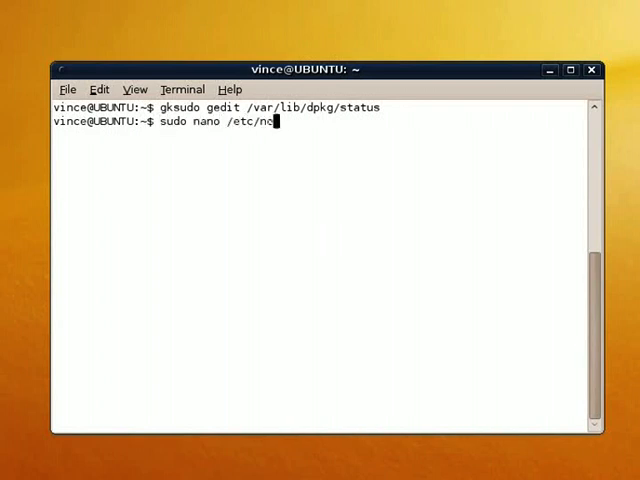
pyautogui.write('twork/interfaces')
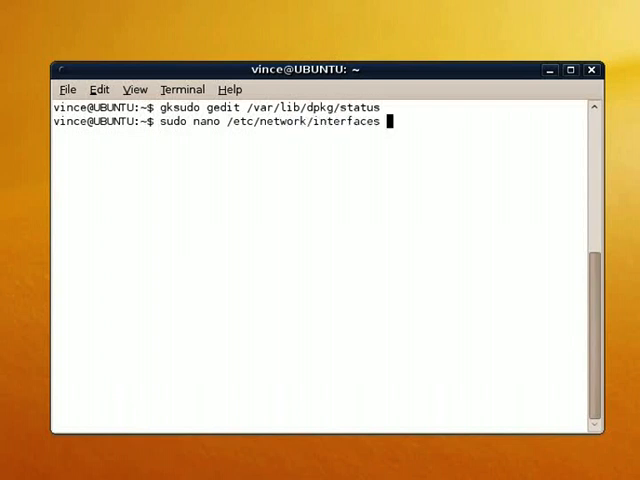
pyautogui.press('Return')
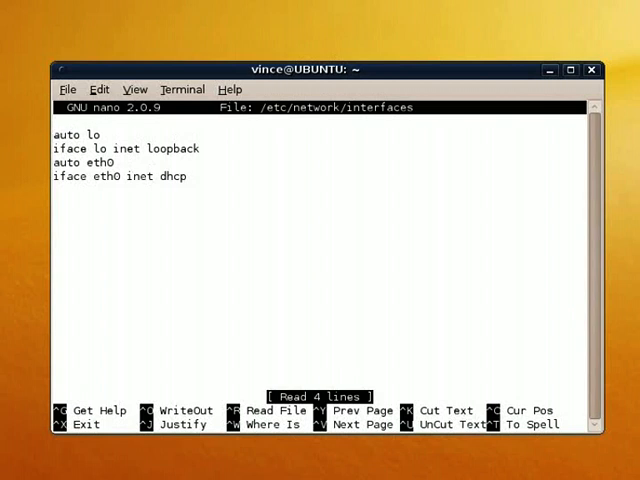
pyautogui.click(58, 134)
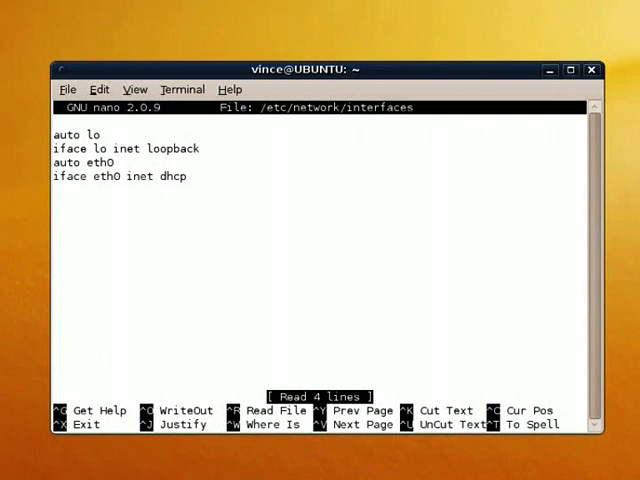
pyautogui.press('ctrl+x')
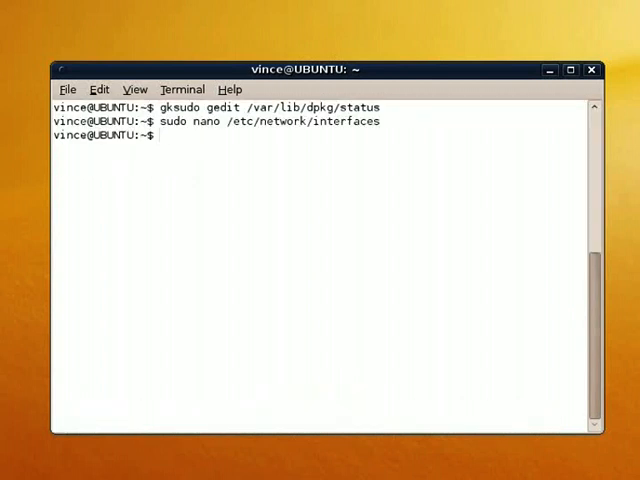
# Set the root password with sudo passwd root and switch to a root shell via su.
pyautogui.write('sudo passwd root')
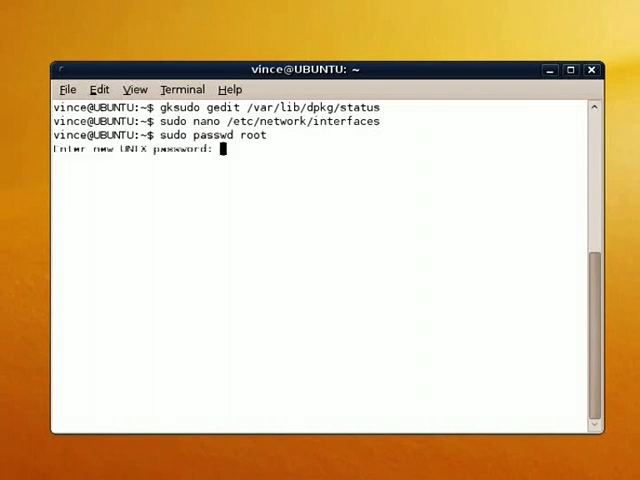
pyautogui.press('Return')
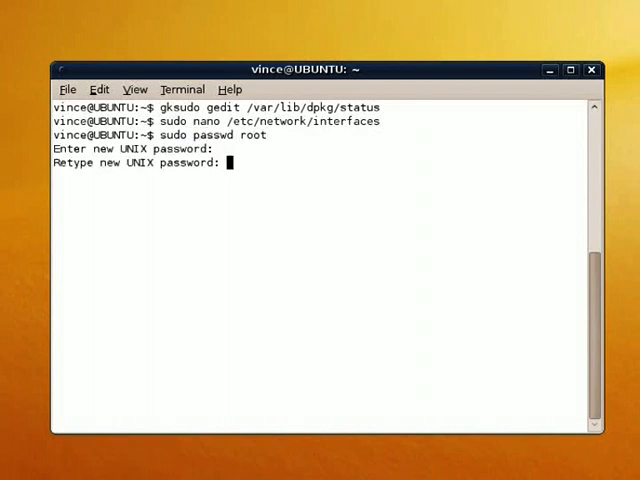
pyautogui.write('su')
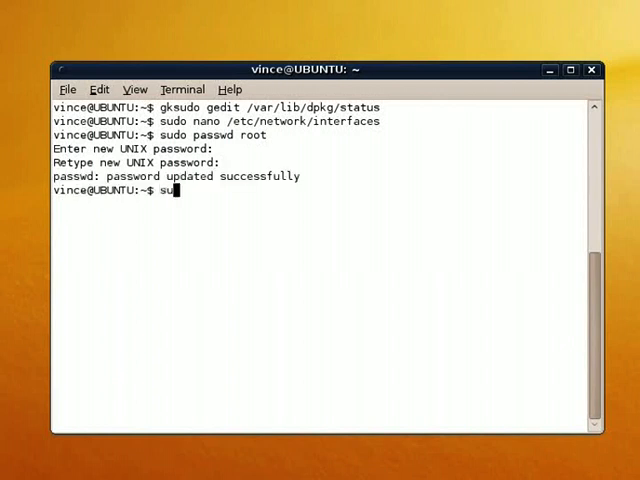
pyautogui.press('Return')
pyautogui.write('exit')
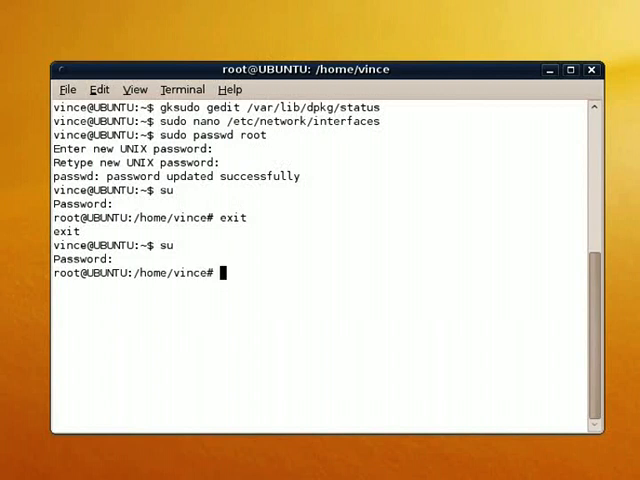
# Attempt sudo aptitude remove sudo, reaching aptitude's accept-solution prompt.
pyautogui.write('sudo ap')
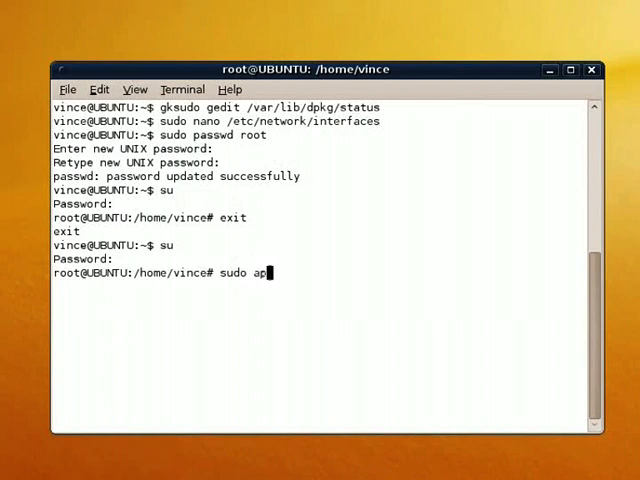
pyautogui.press('Return')
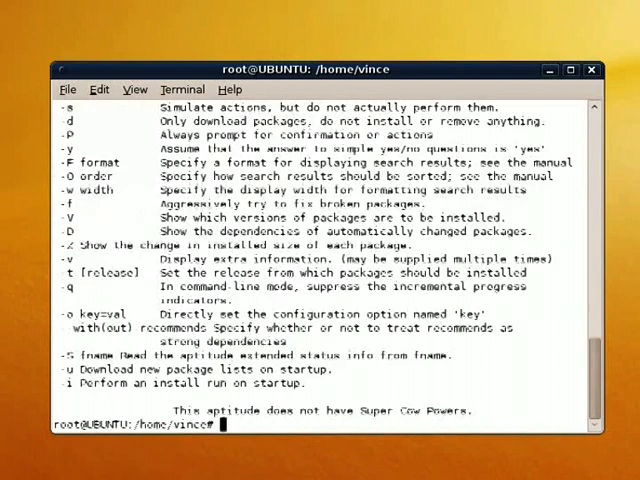
pyautogui.write('sudo aptitude sudo')
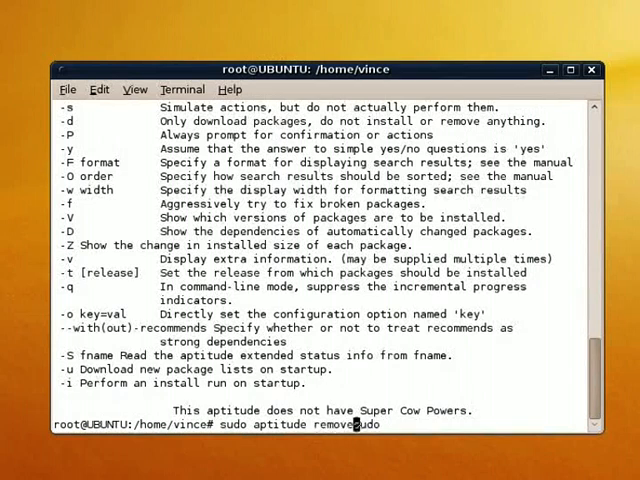
pyautogui.press('Return')
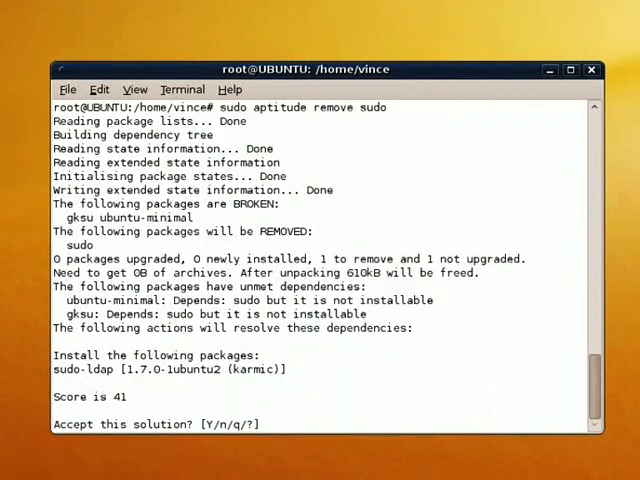